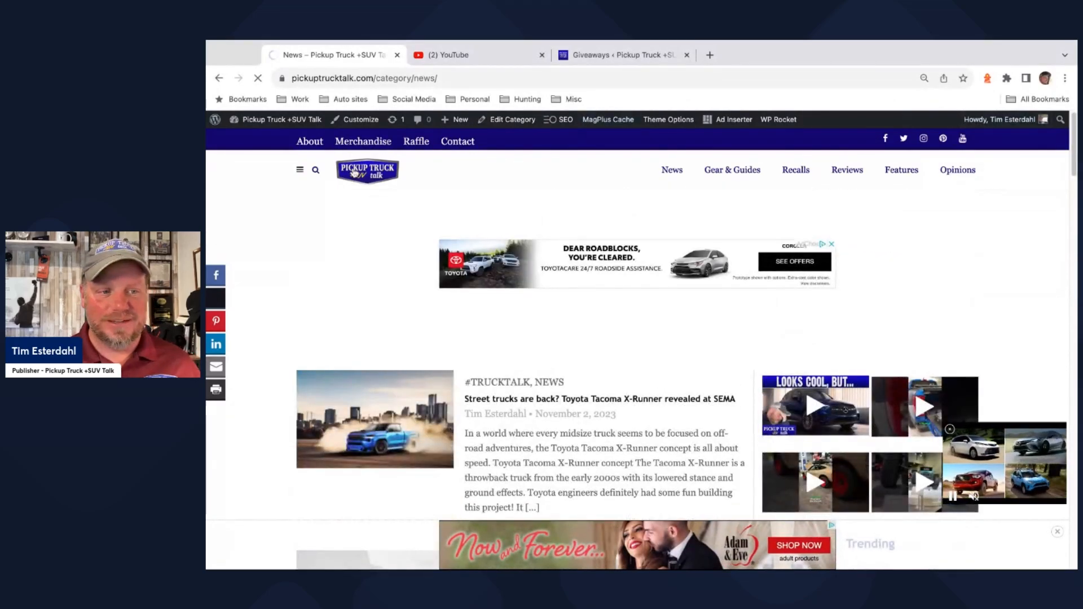
Step: Return to the Pickup Truck +SUV Talk homepage and scroll through the featured stories
{"action": "left_click", "coordinate": [367, 171]}
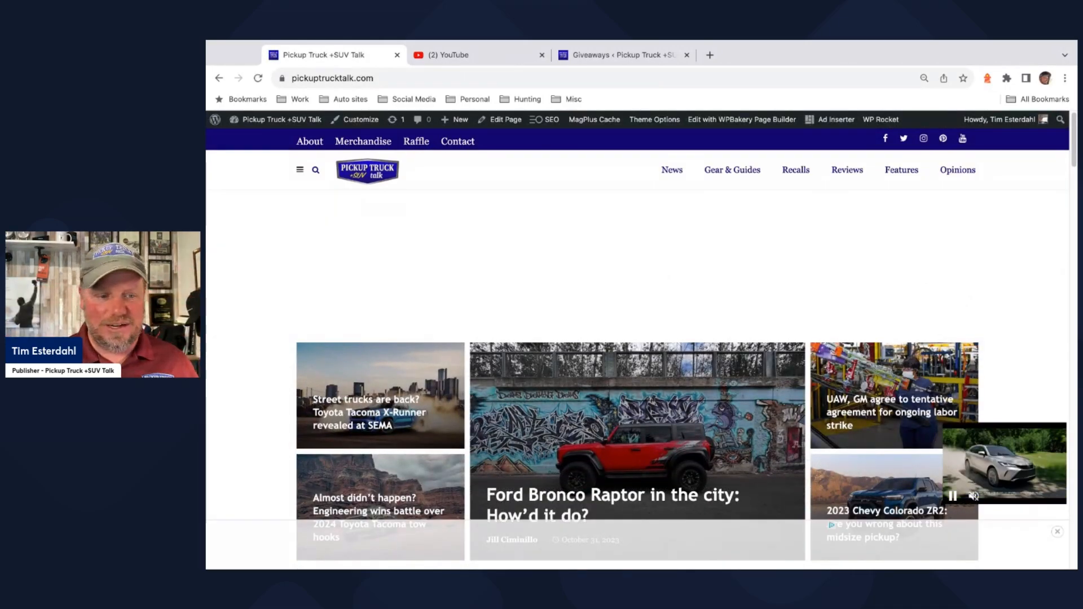
{"action": "scroll", "scroll_direction": "down", "scroll_amount": 3}
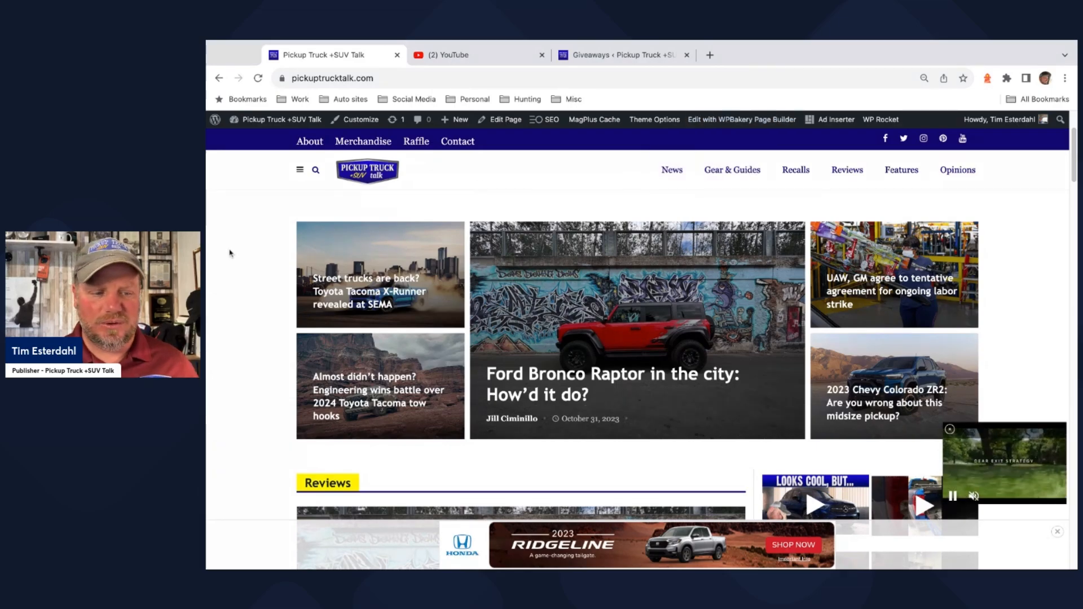
Step: Scroll past the Reviews, News, Features and Opinion sections, then go to the News category
{"action": "scroll", "scroll_direction": "down", "scroll_amount": 3}
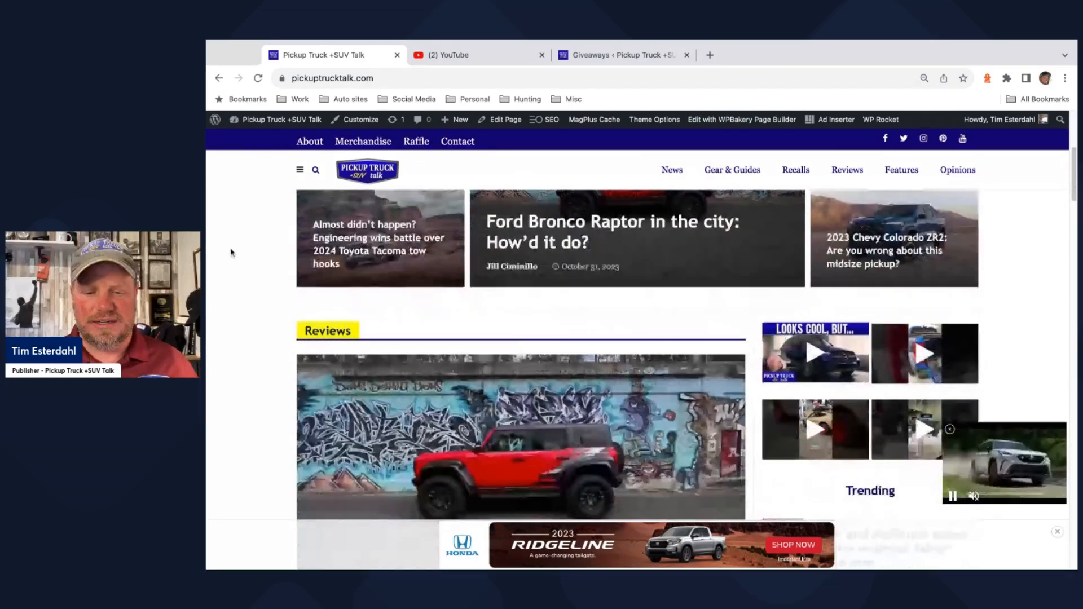
{"action": "scroll", "scroll_direction": "down", "scroll_amount": 3}
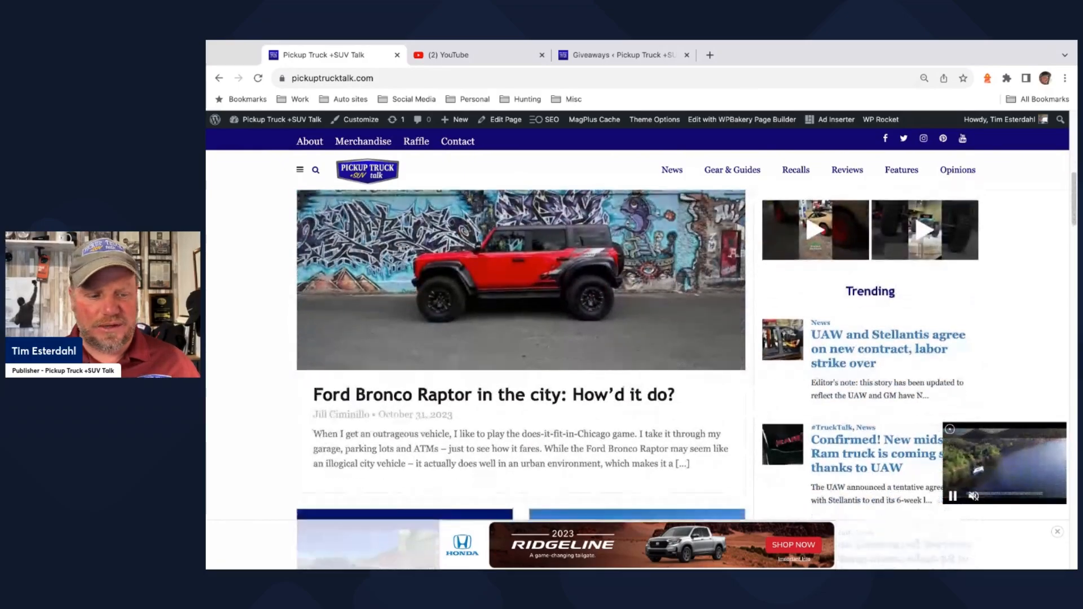
{"action": "scroll", "scroll_direction": "down", "scroll_amount": 3}
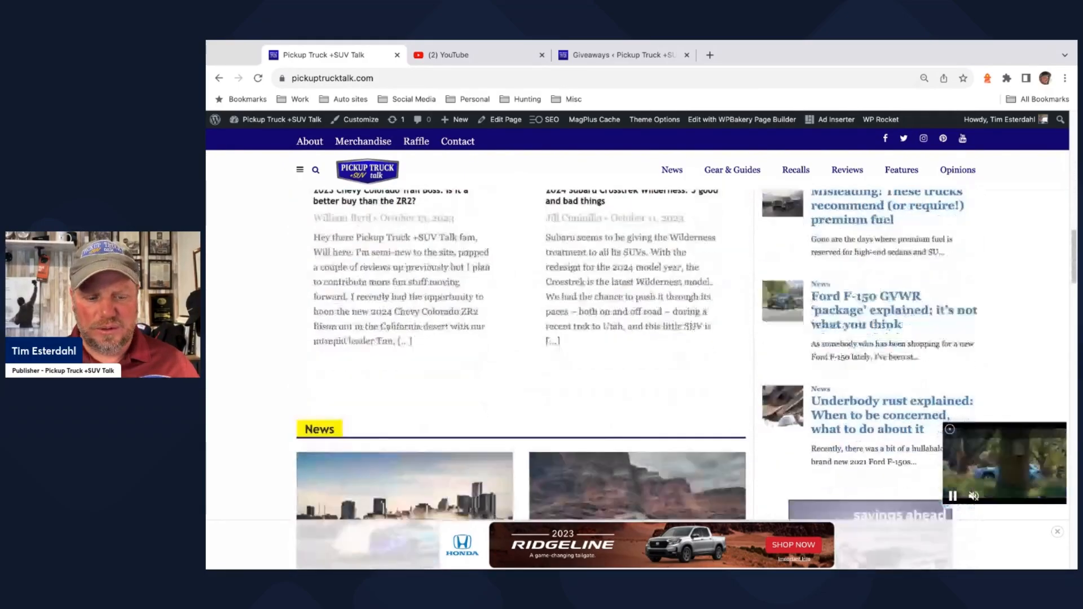
{"action": "scroll", "scroll_direction": "down", "scroll_amount": 3}
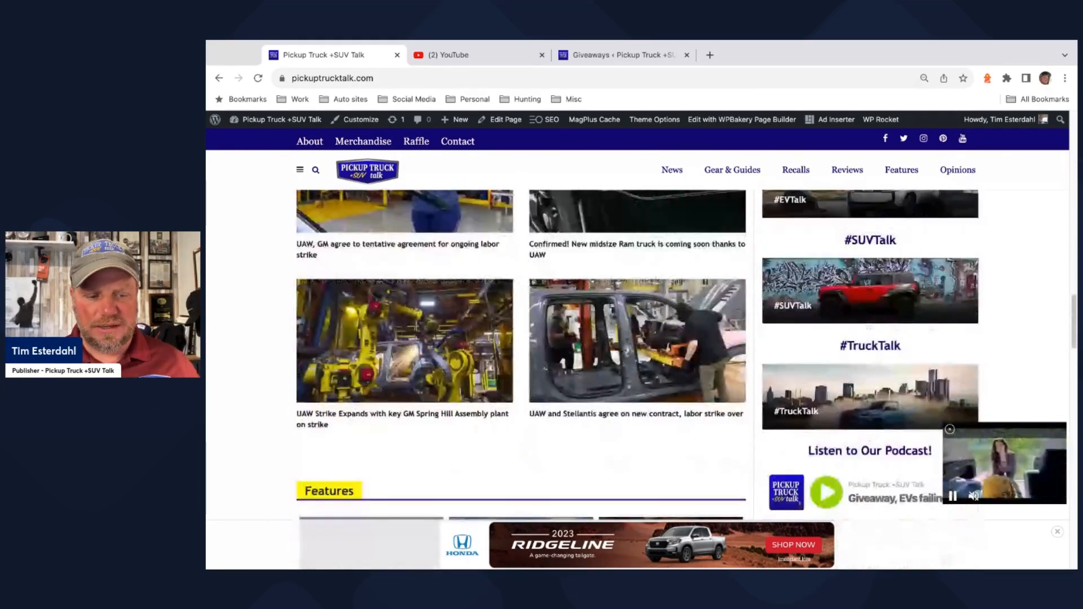
{"action": "scroll", "scroll_direction": "down", "scroll_amount": 3}
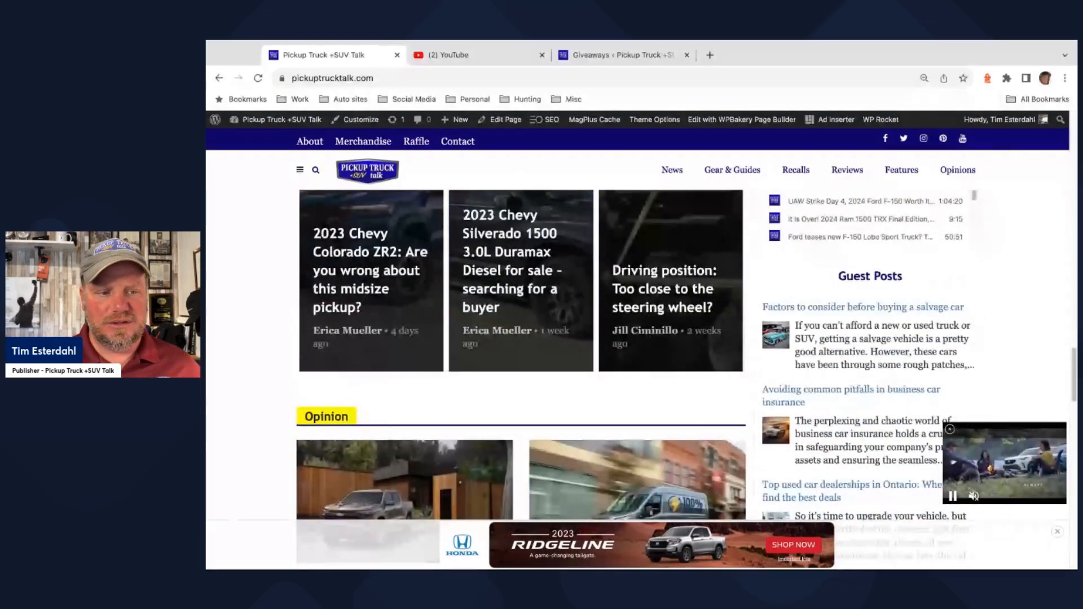
{"action": "left_click", "coordinate": [670, 170]}
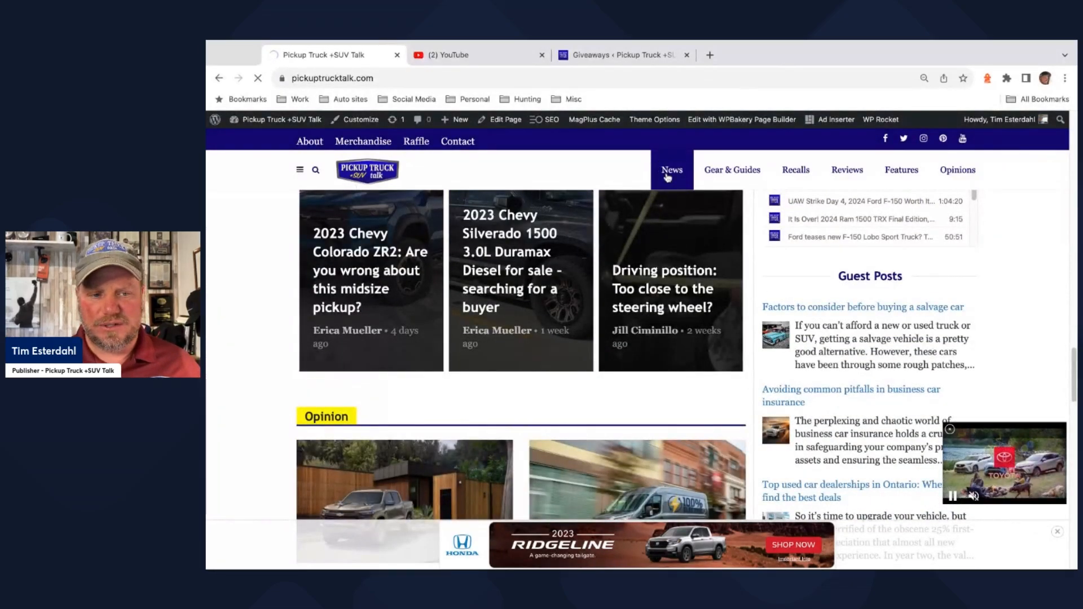
Step: Browse the latest News category articles, then switch to the YouTube tab
{"action": "left_click", "coordinate": [671, 170]}
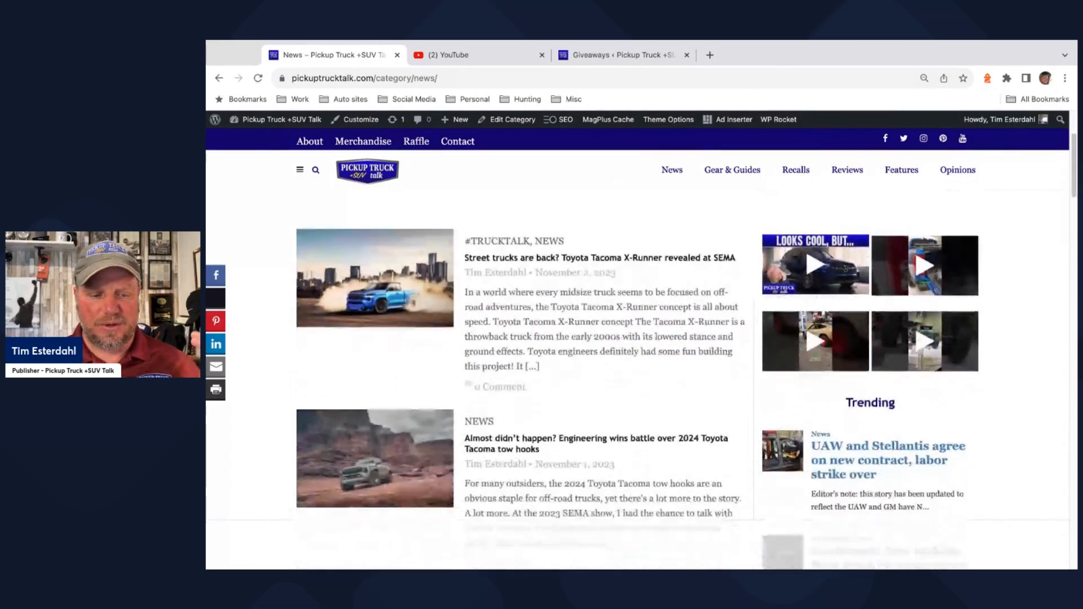
{"action": "scroll", "scroll_direction": "down", "scroll_amount": 3}
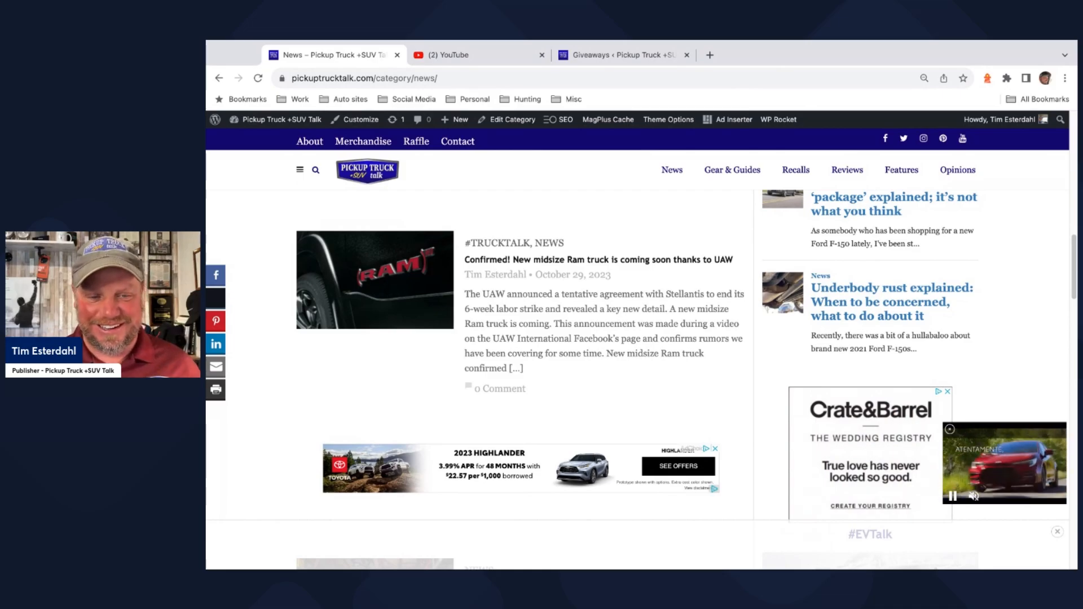
{"action": "scroll", "scroll_direction": "down", "scroll_amount": 3}
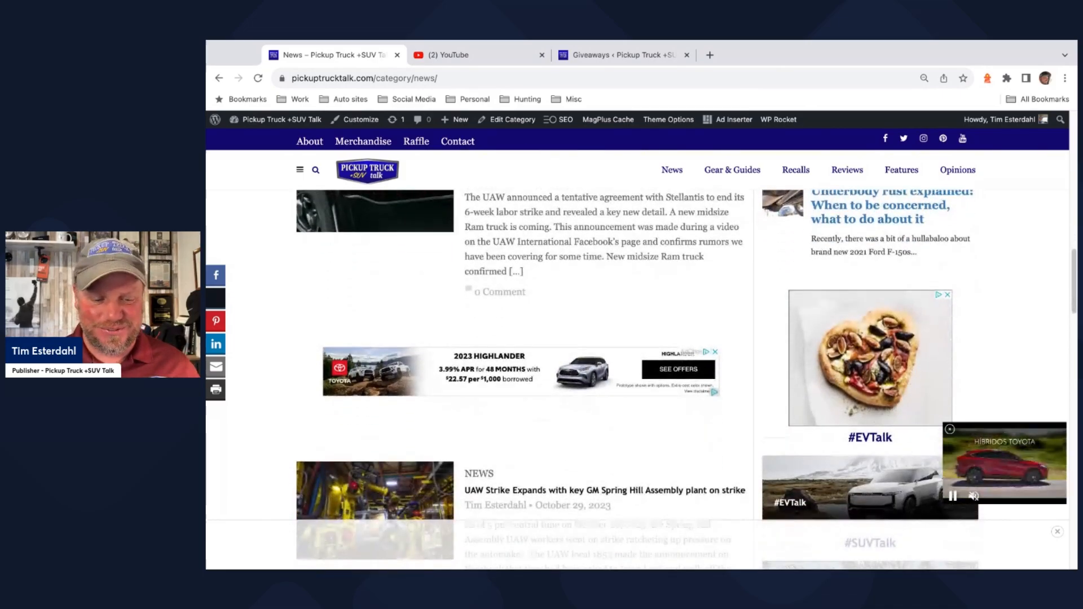
{"action": "scroll", "scroll_direction": "down", "scroll_amount": 3}
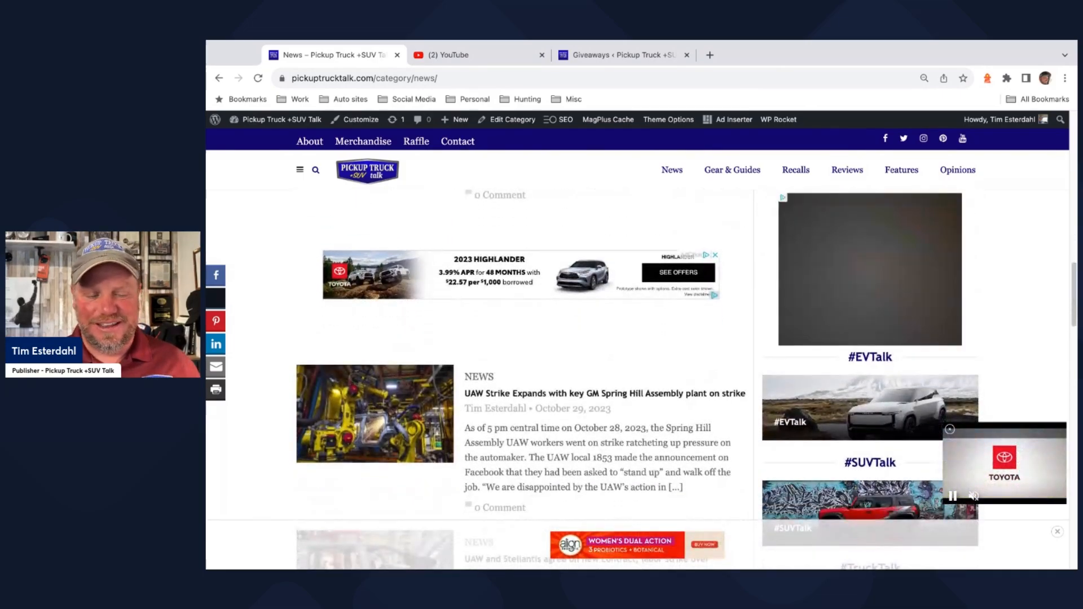
{"action": "scroll", "scroll_direction": "down", "scroll_amount": 3}
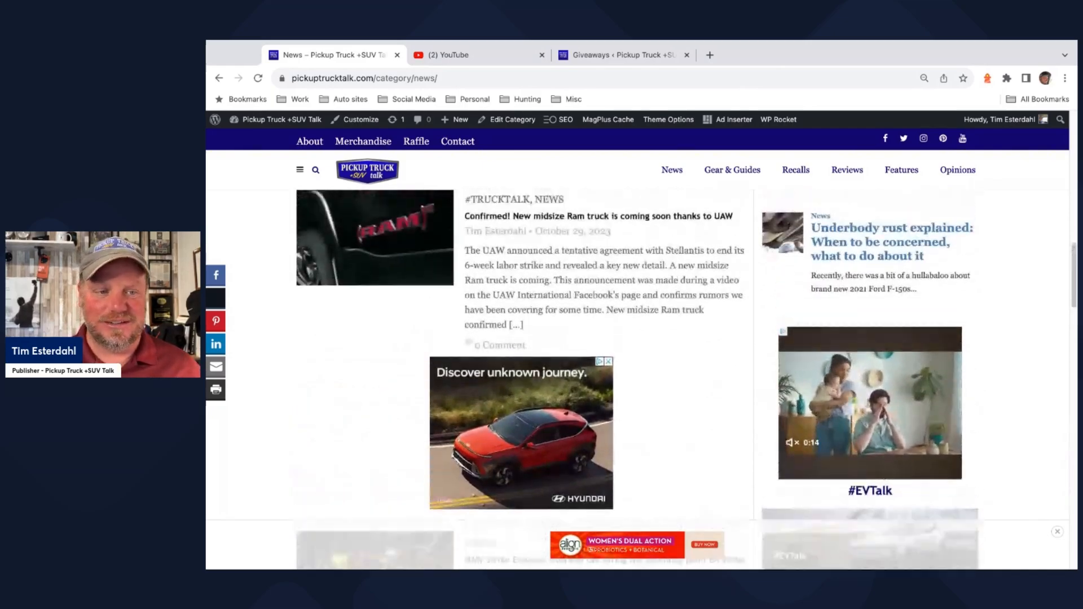
{"action": "left_click", "coordinate": [450, 55]}
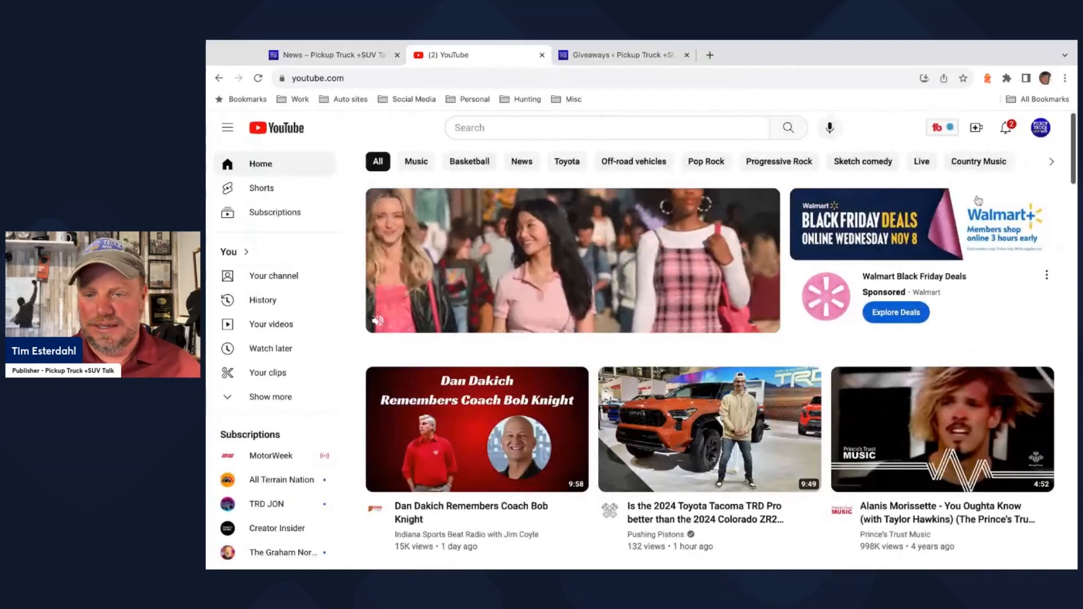
Step: Go to the Pickup Truck Plus SUV Talk channel page and scroll to its For You videos
{"action": "left_click", "coordinate": [1040, 126]}
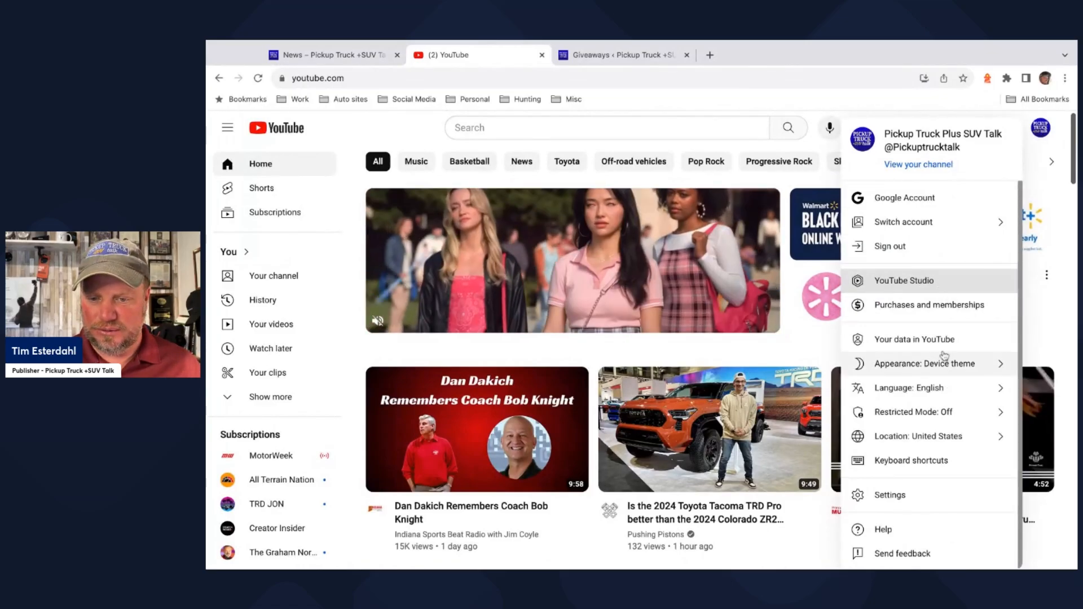
{"action": "left_click", "coordinate": [918, 164]}
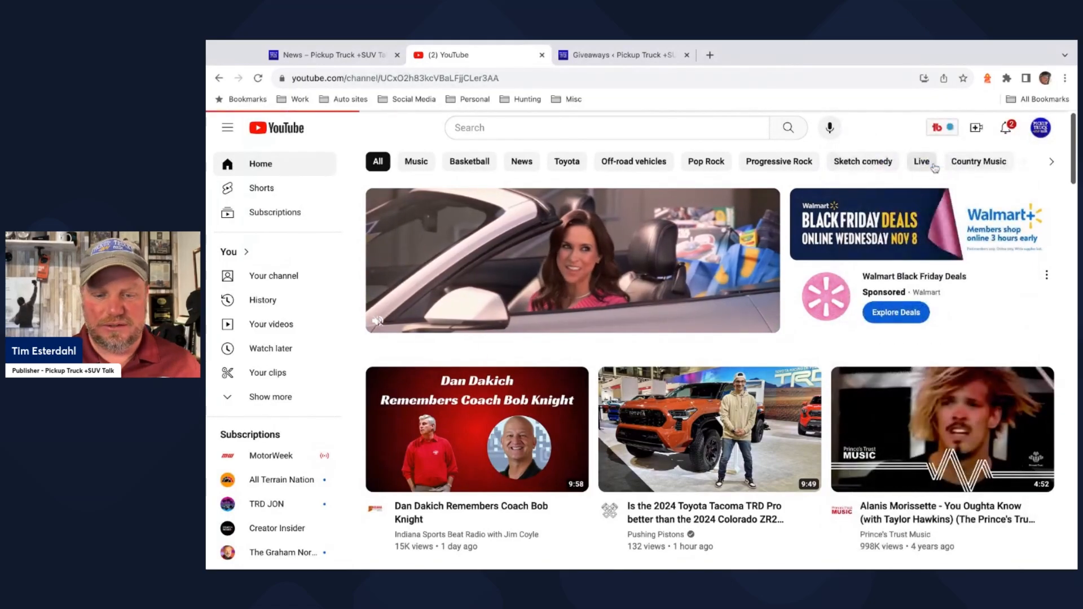
{"action": "left_click", "coordinate": [273, 276]}
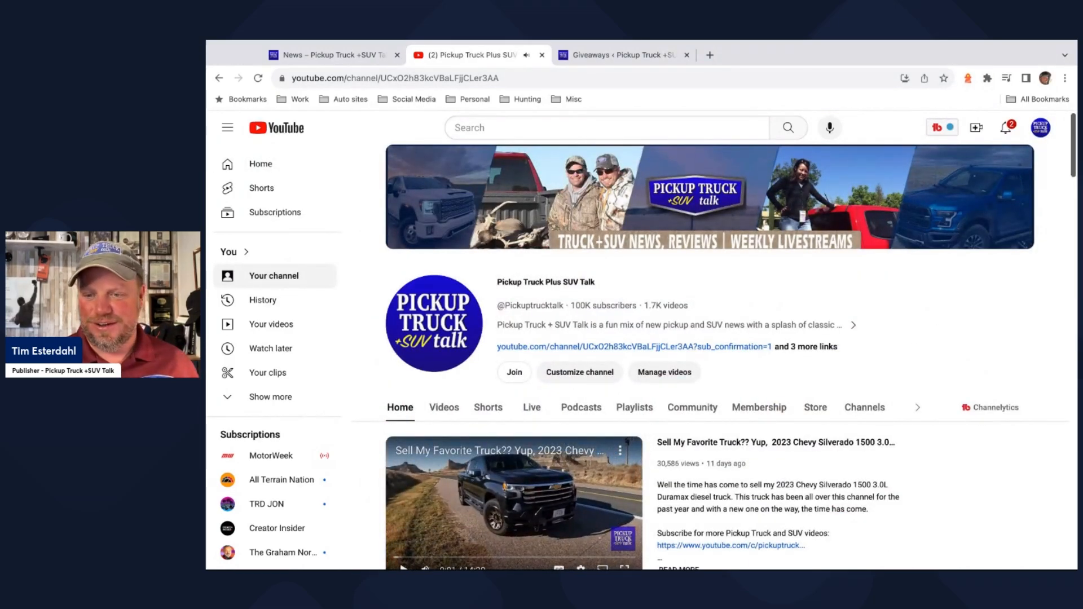
{"action": "scroll", "scroll_direction": "down", "scroll_amount": 3}
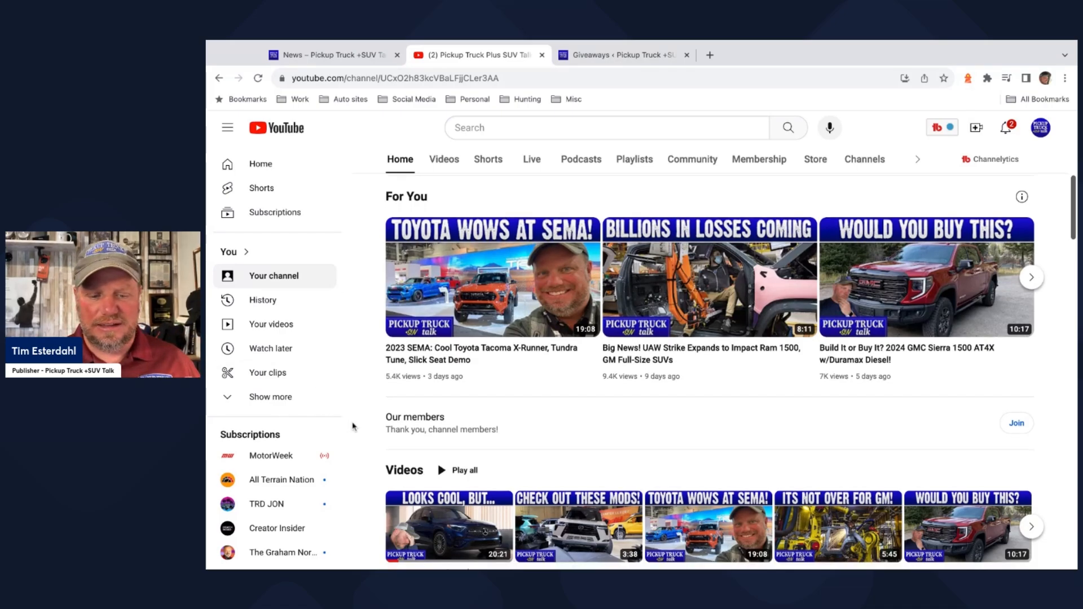
{"action": "scroll", "scroll_direction": "down", "scroll_amount": 3}
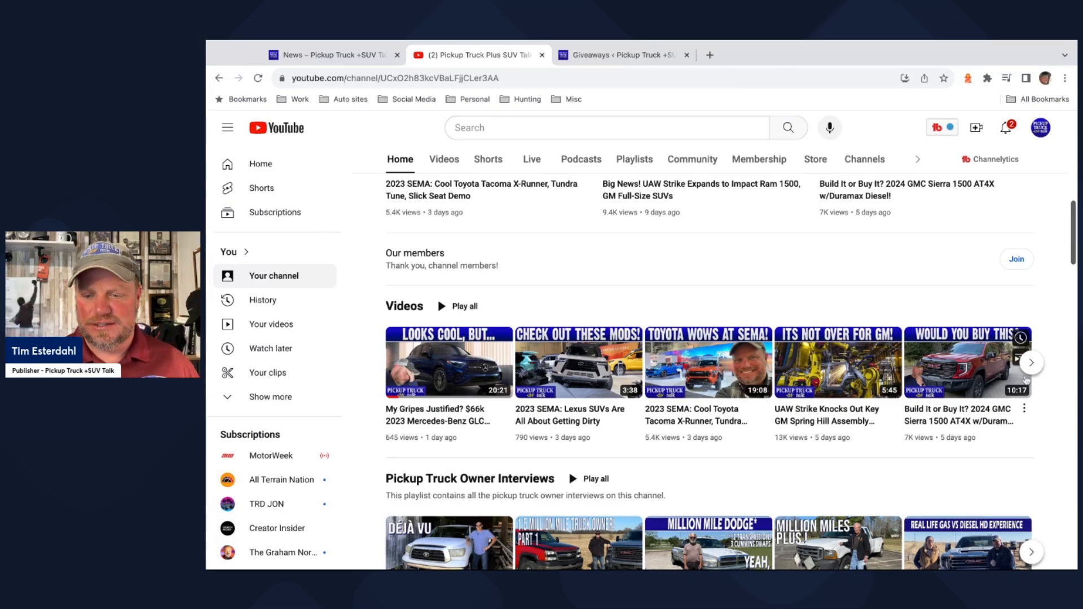
{"action": "left_click", "coordinate": [1031, 362]}
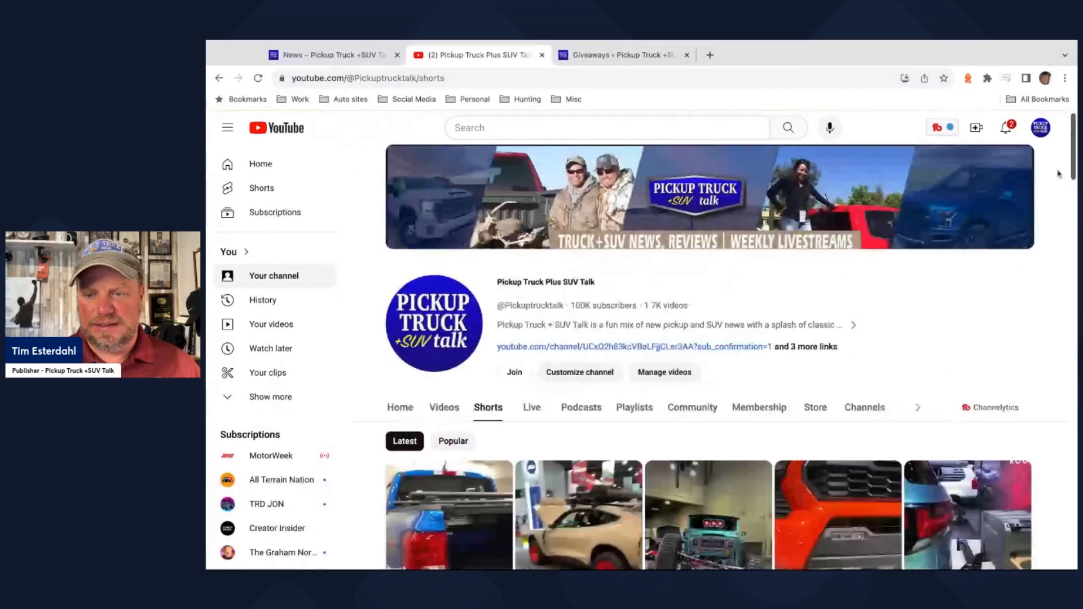
{"action": "scroll", "scroll_direction": "down", "scroll_amount": 3}
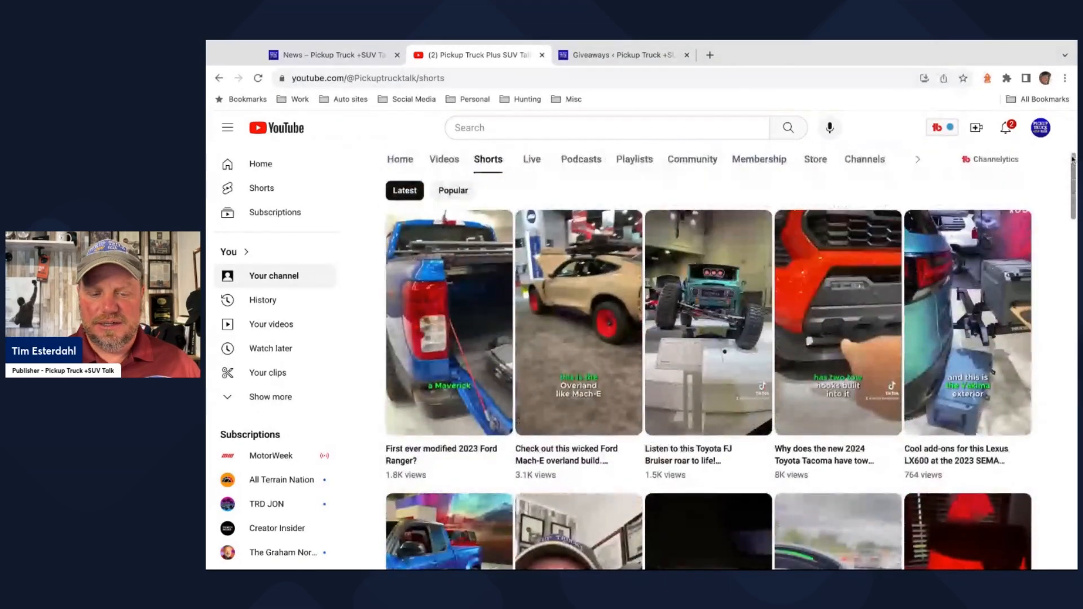
{"action": "scroll", "scroll_direction": "down", "scroll_amount": 3}
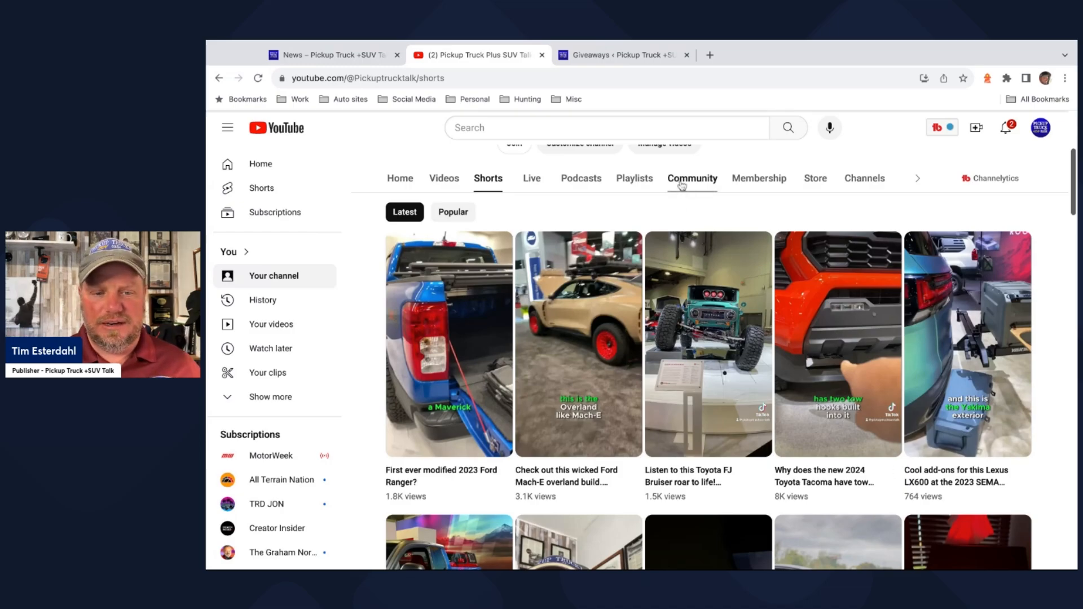
Step: Show the channel's Community tab, scrolled to the Rutledge Wood Las Vegas dinner post
{"action": "left_click", "coordinate": [692, 178]}
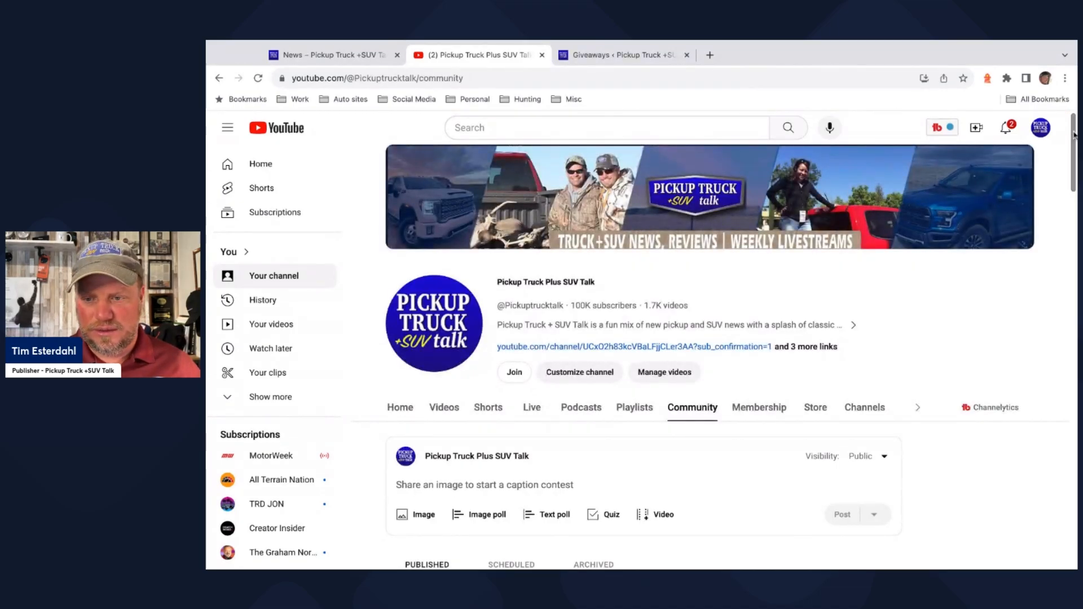
{"action": "scroll", "scroll_direction": "down", "scroll_amount": 3}
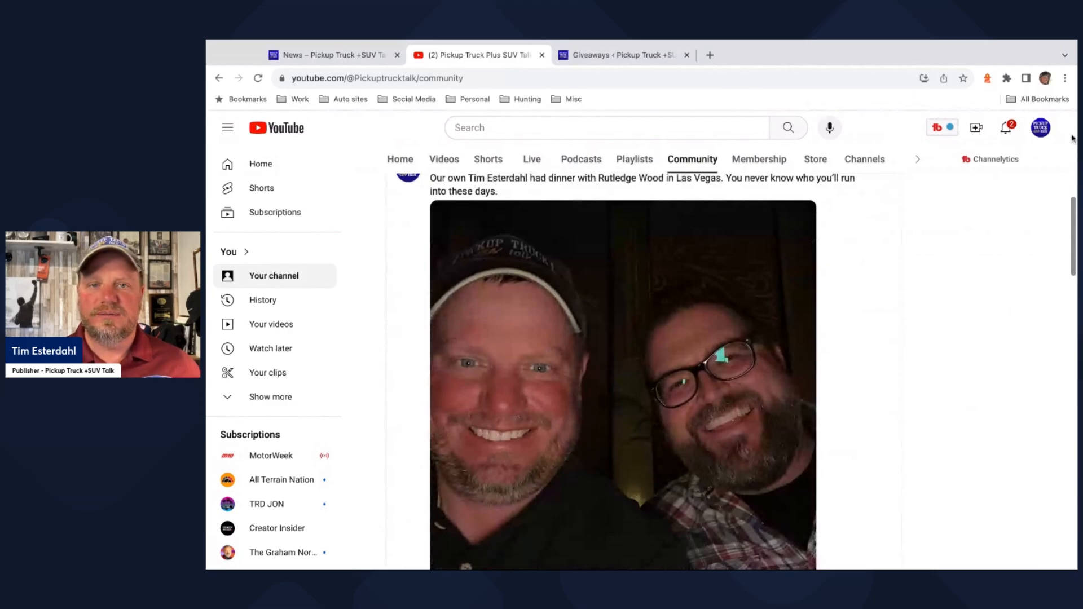
{"action": "scroll", "scroll_direction": "down", "scroll_amount": 3}
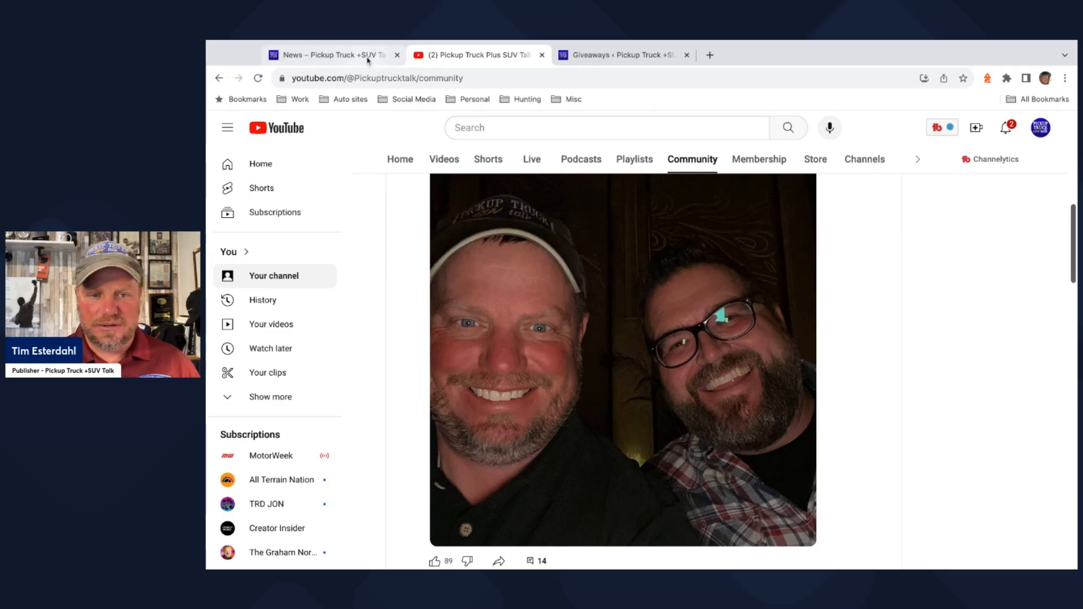
Step: Go back to the channel's Shorts tab and scroll through the latest shorts
{"action": "left_click", "coordinate": [487, 159]}
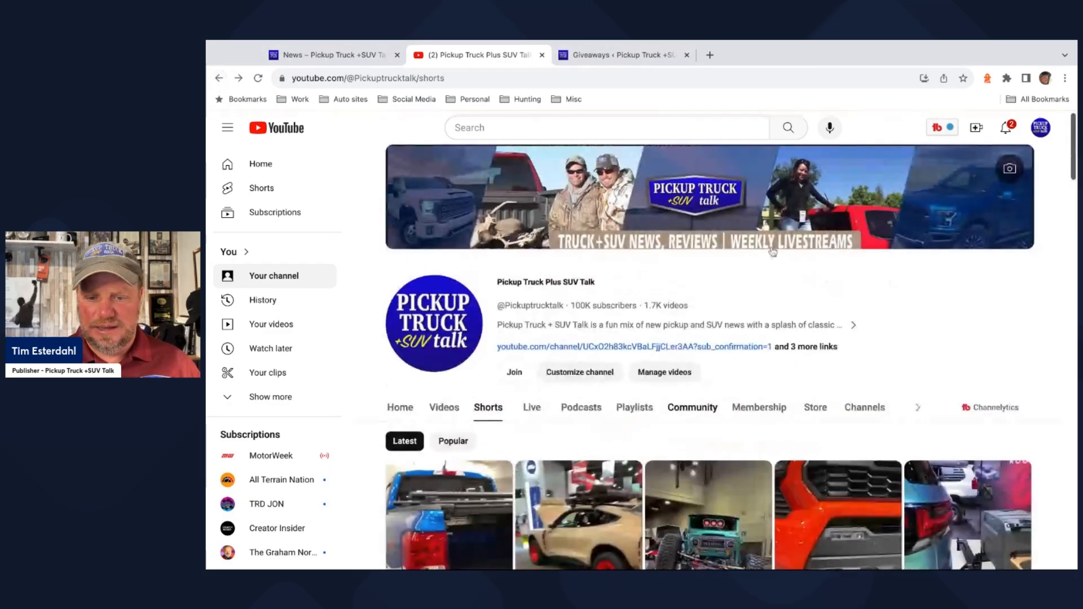
{"action": "scroll", "scroll_direction": "down", "scroll_amount": 3}
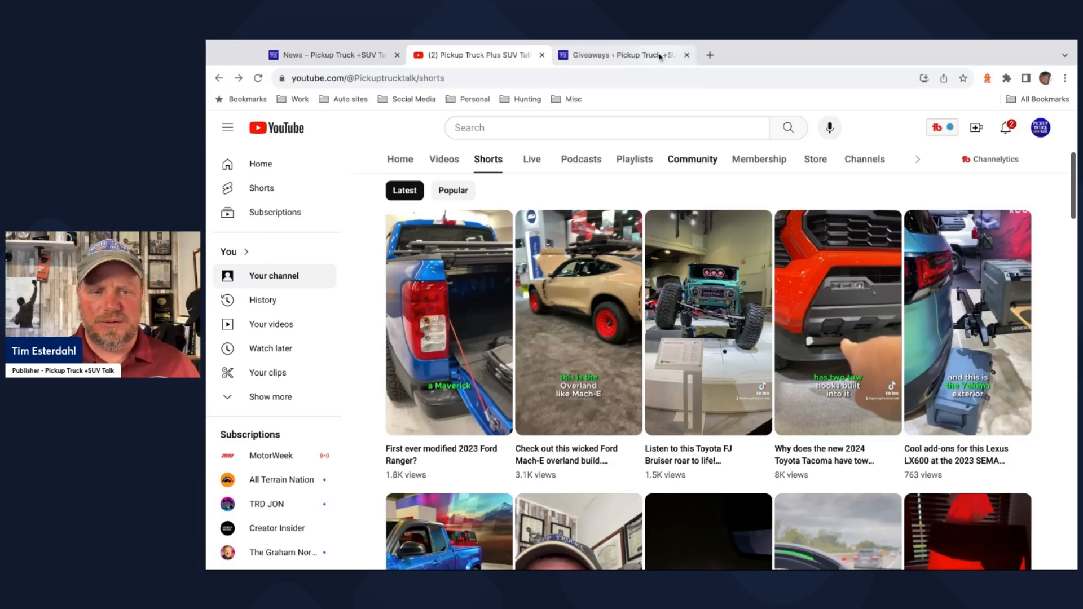
Step: Switch to the RafflePress Giveaways Overview listing the running copy and ended weekly giveaway
{"action": "left_click", "coordinate": [619, 55]}
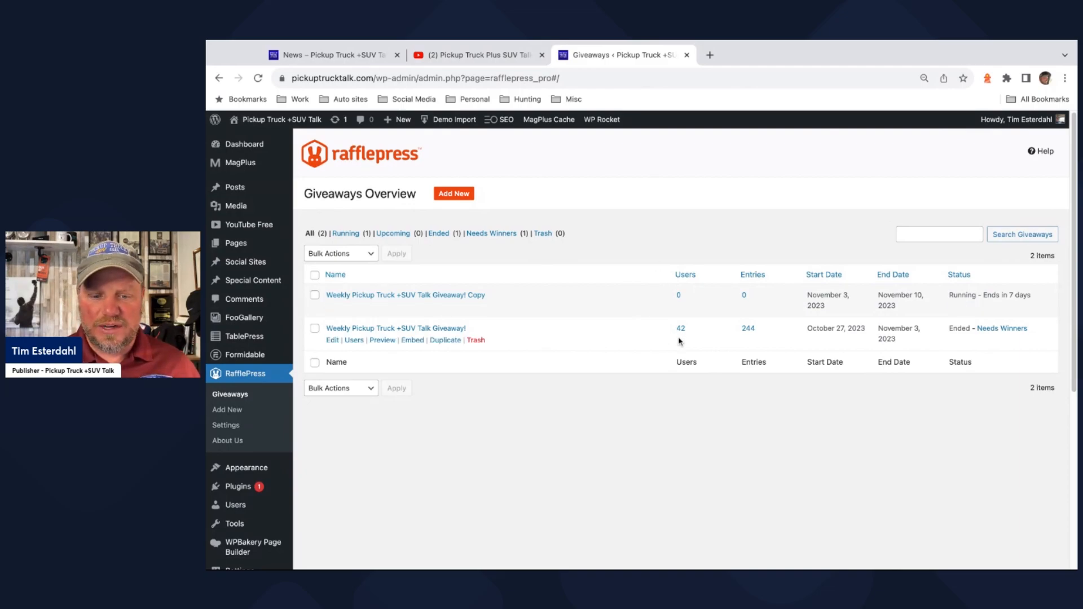
{"action": "mouse_move", "coordinate": [773, 334]}
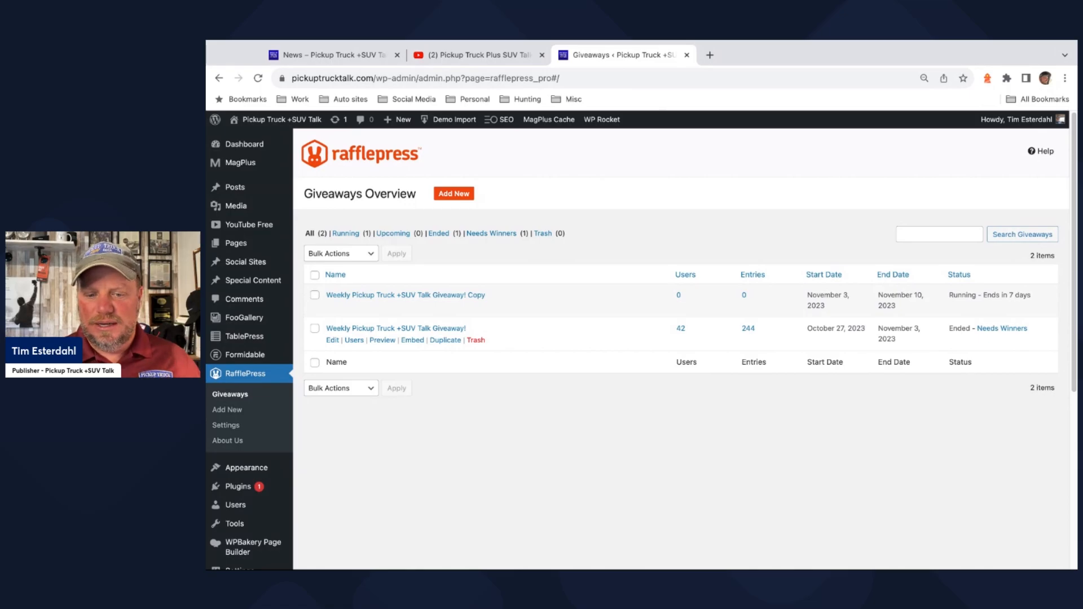
{"action": "mouse_move", "coordinate": [1002, 328]}
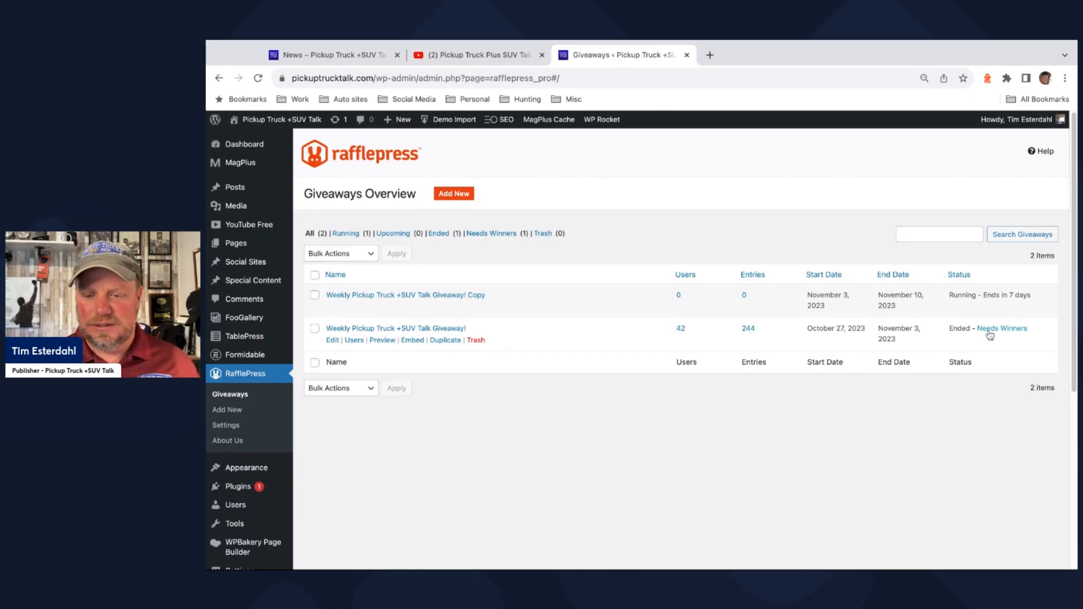
Step: Draw one winner for the ended weekly giveaway from its 42 entrants, then visit the site
{"action": "left_click", "coordinate": [1002, 329]}
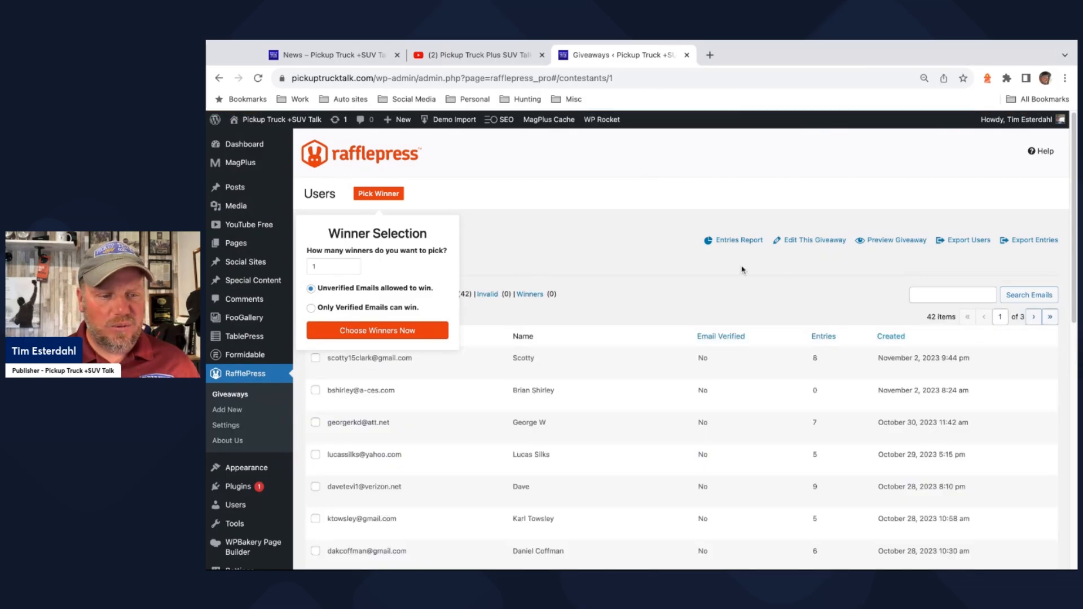
{"action": "mouse_move", "coordinate": [616, 262]}
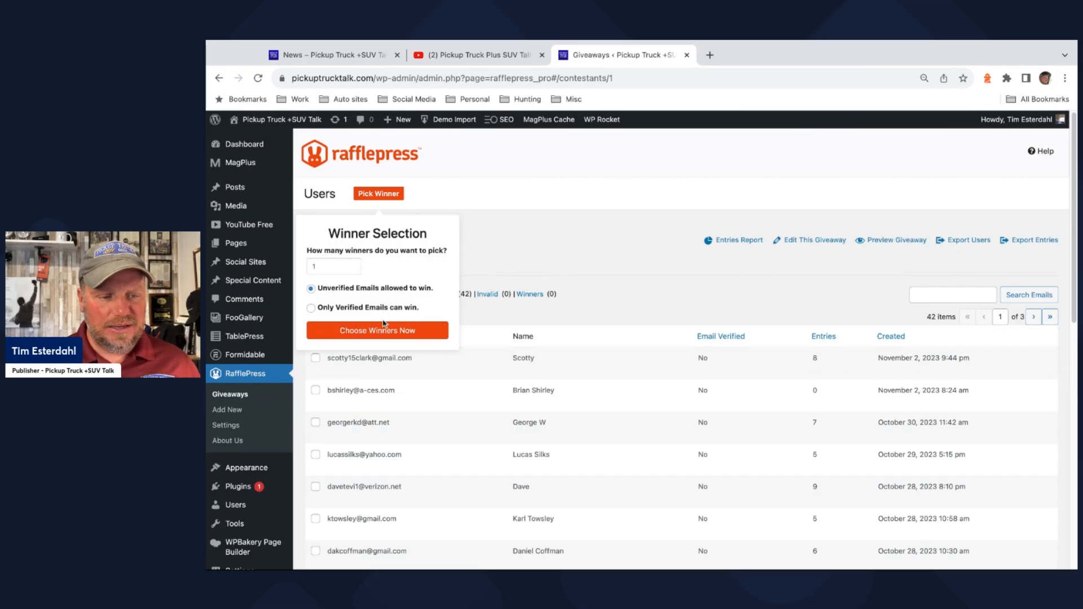
{"action": "left_click", "coordinate": [377, 330]}
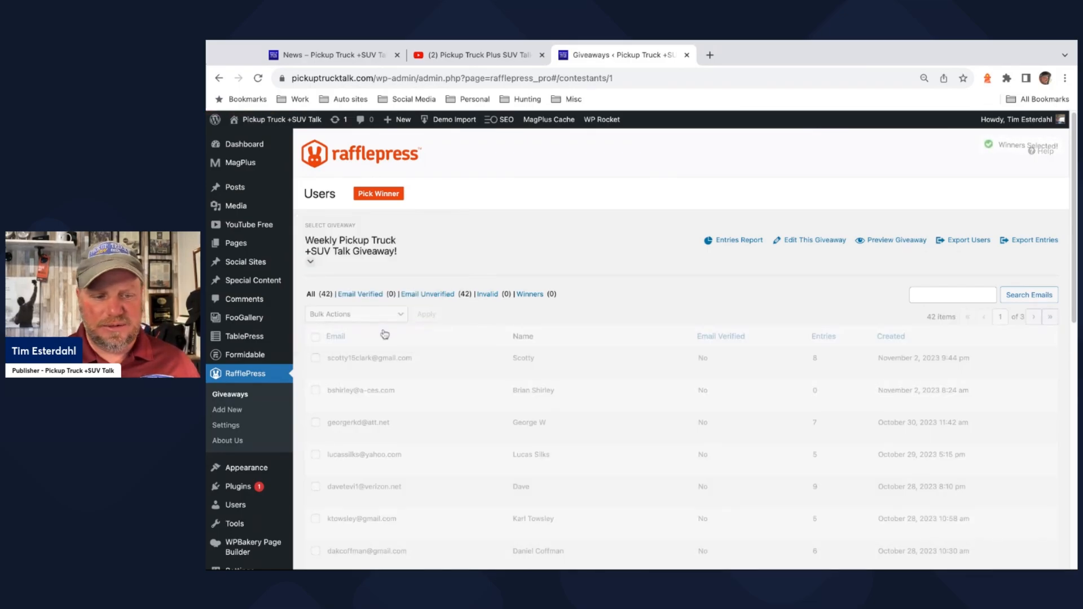
{"action": "left_click", "coordinate": [378, 194]}
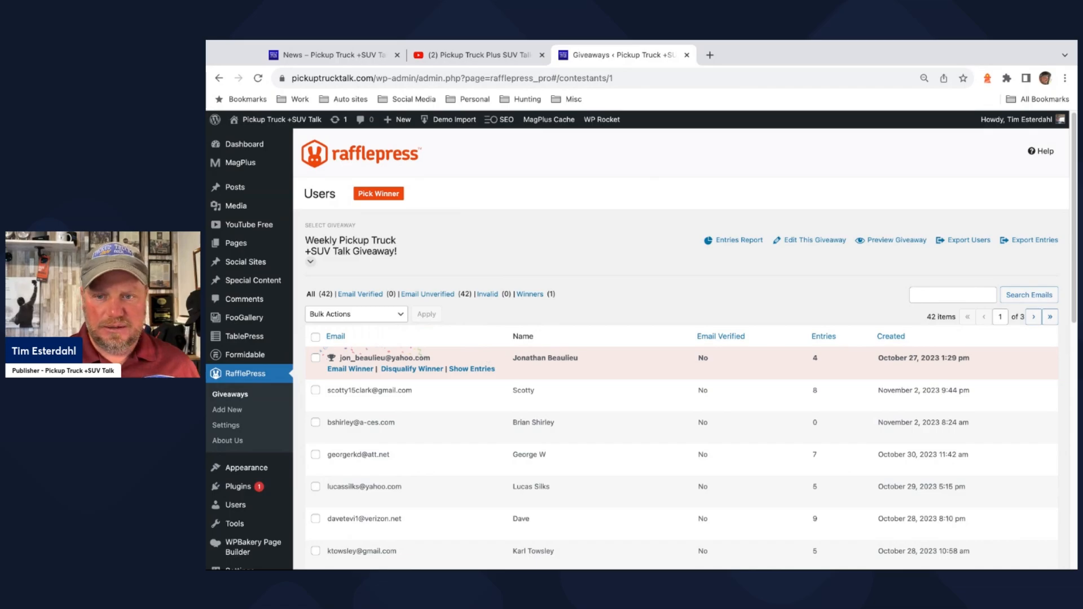
{"action": "mouse_move", "coordinate": [504, 353]}
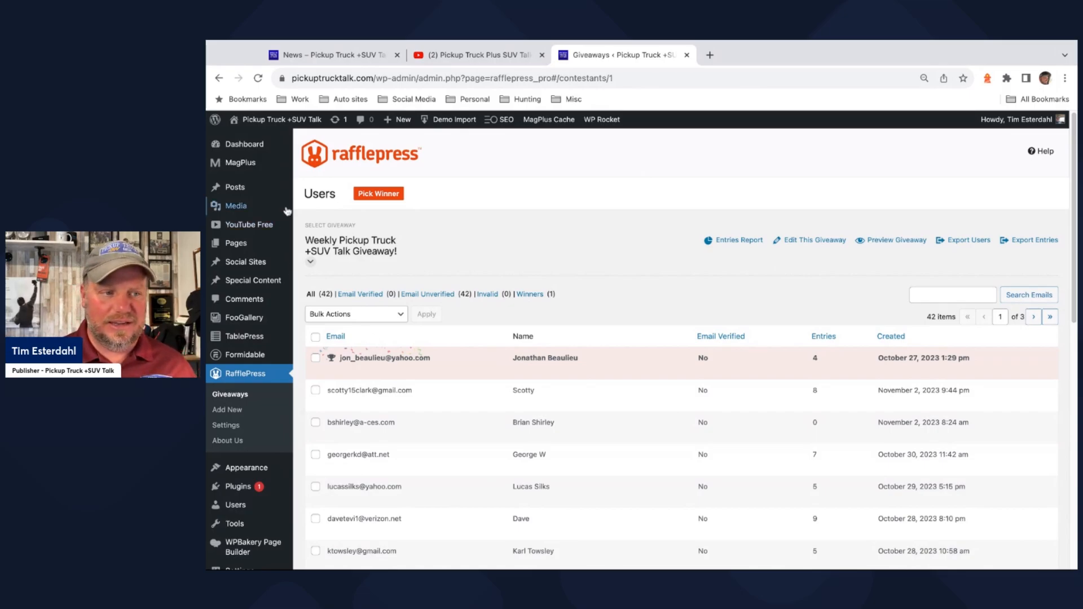
{"action": "mouse_move", "coordinate": [744, 58]}
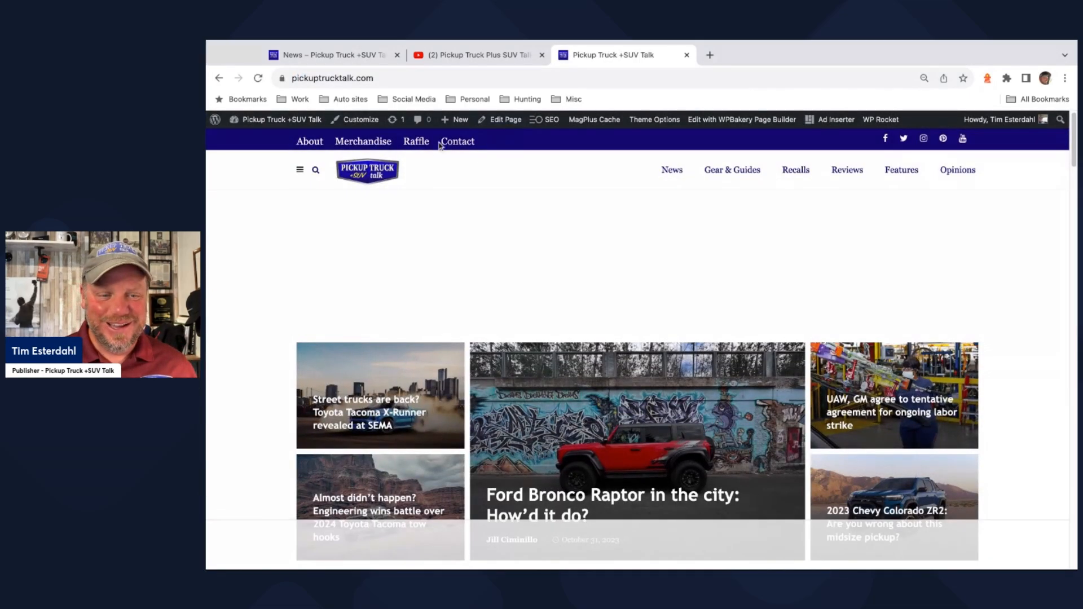
Step: Show the site's Raffle page with the 11/3 Giveaway form, 6 days left
{"action": "left_click", "coordinate": [415, 141]}
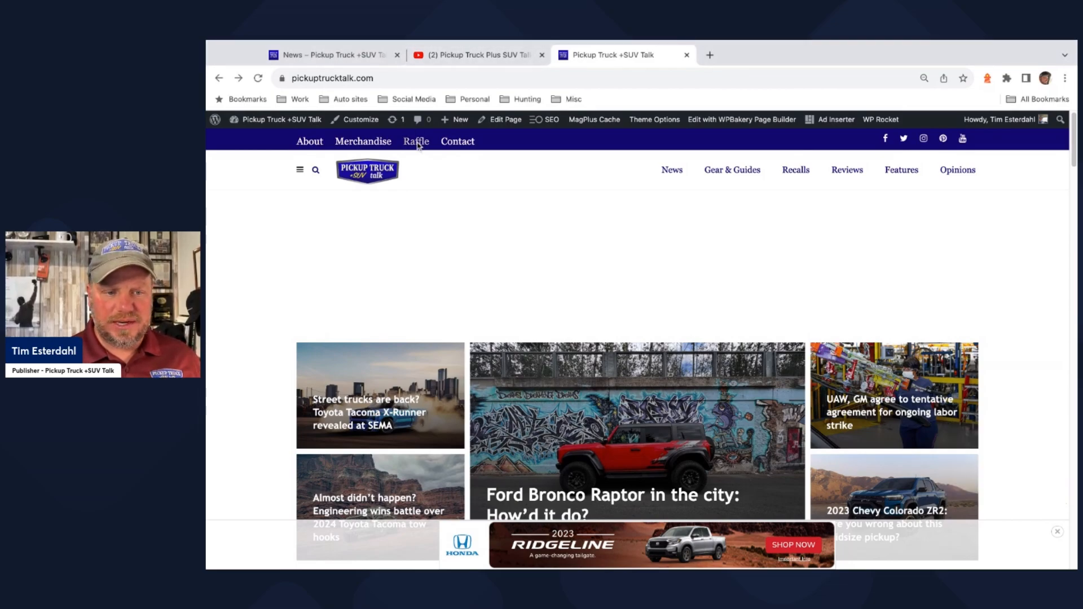
{"action": "left_click", "coordinate": [416, 141]}
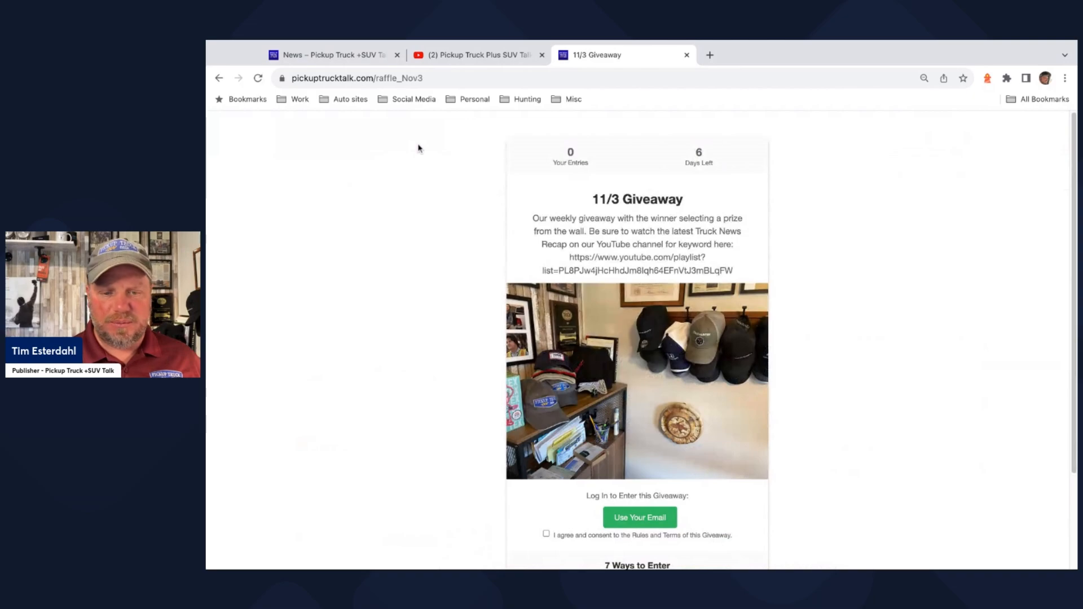